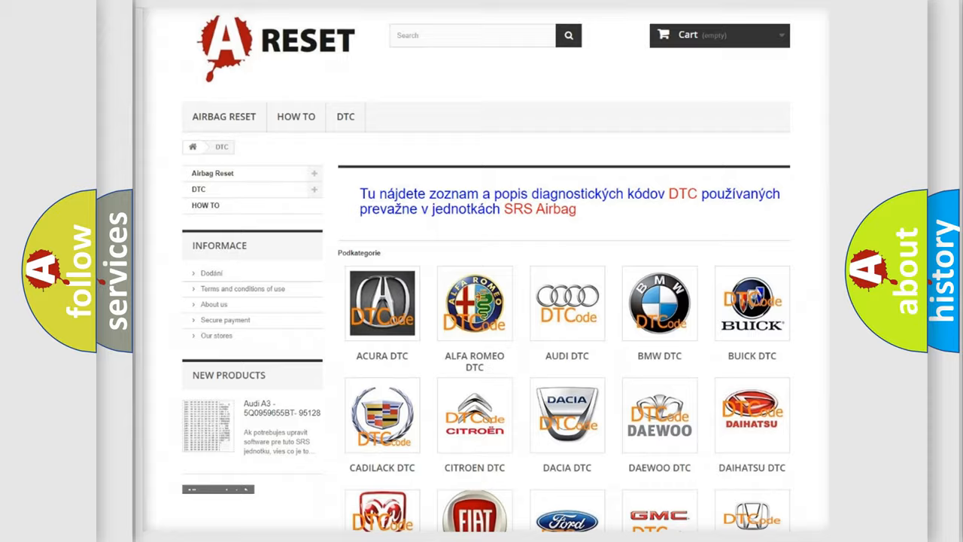
scroll("down", 3)
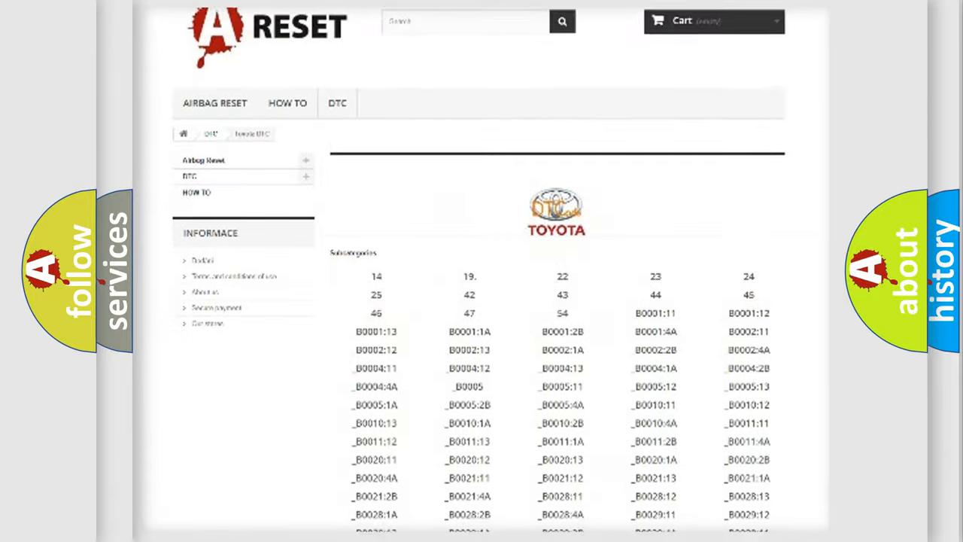
scroll("down", 3)
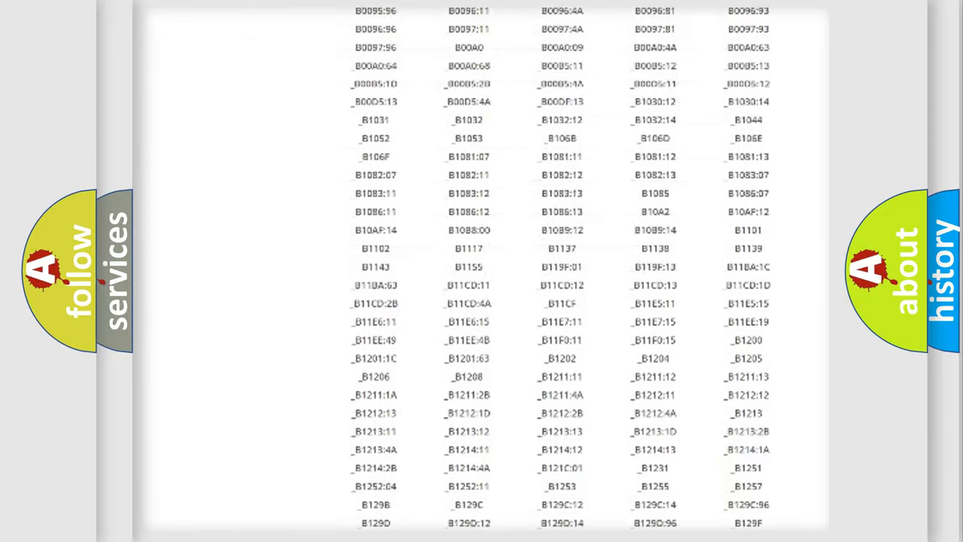
scroll("up", 3)
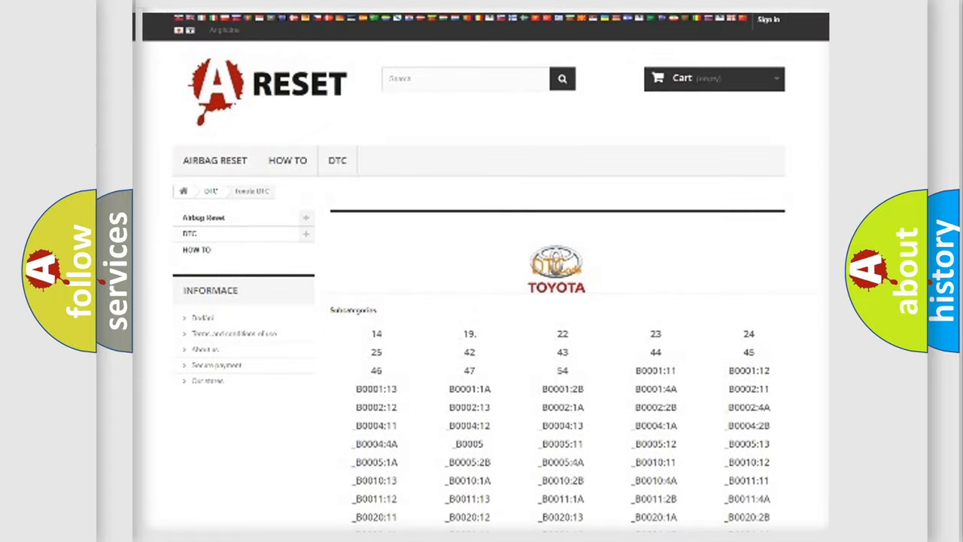